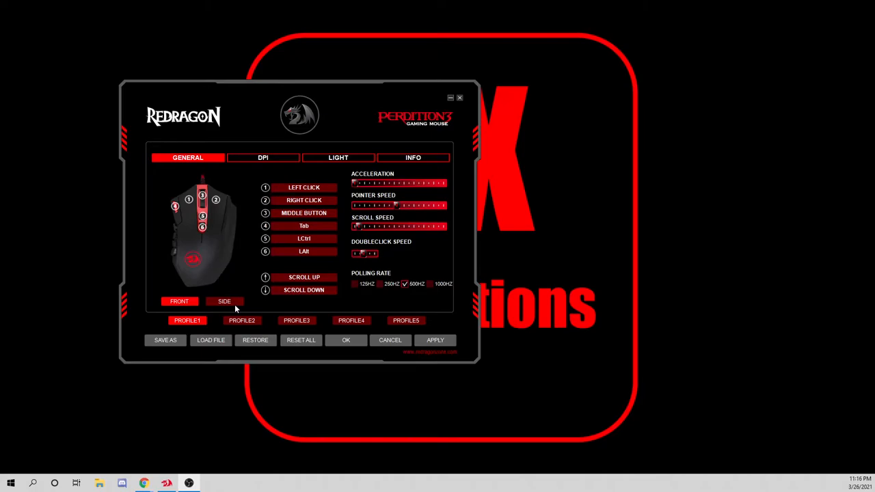
# - View the twelve side-button key assignments, then the five DPI stages from 500 to 6200
pyautogui.click(224, 301)
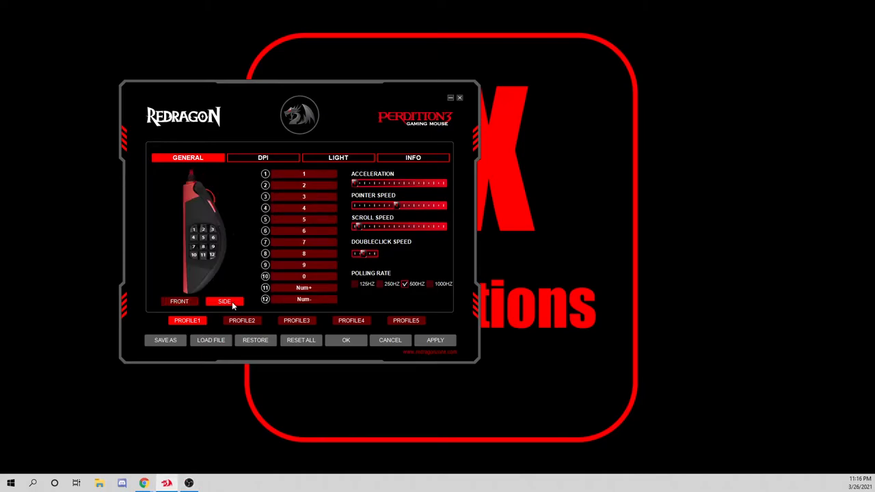
pyautogui.moveTo(297, 169)
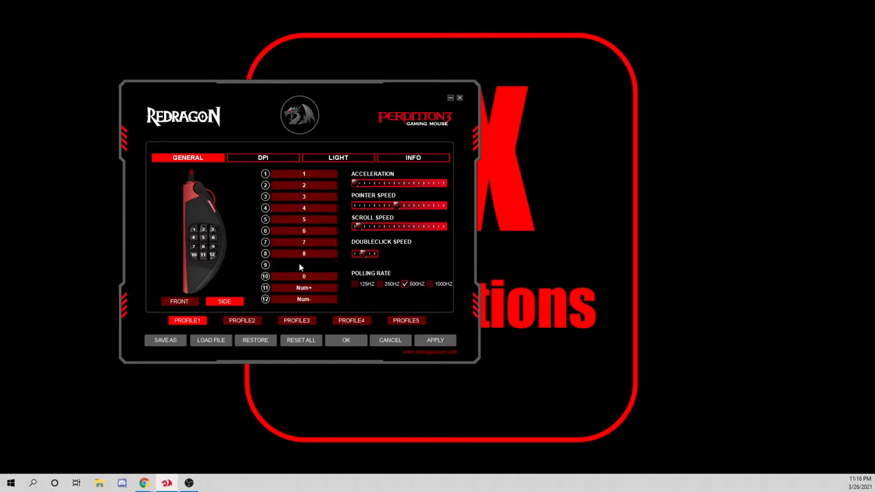
pyautogui.click(303, 197)
pyautogui.write('9')
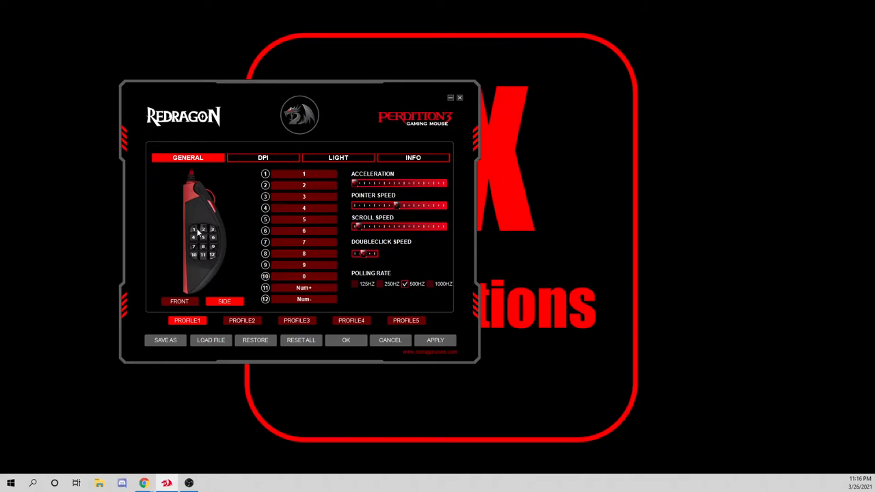
pyautogui.moveTo(193, 230)
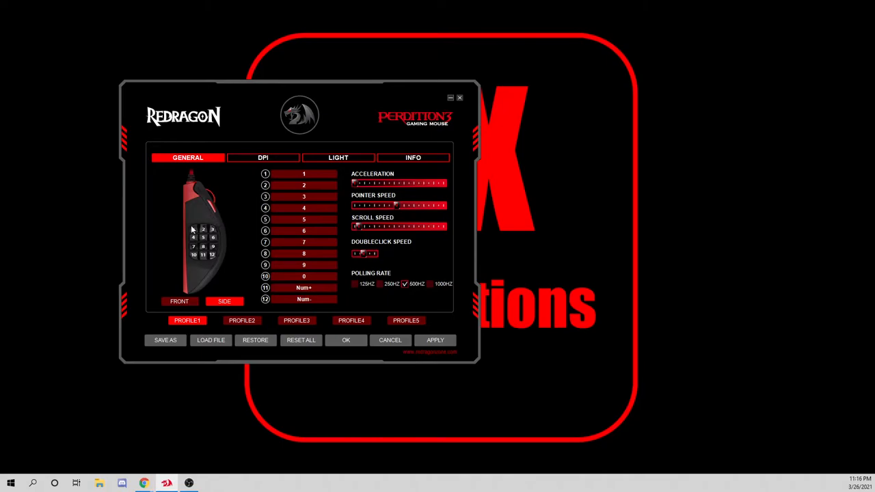
pyautogui.moveTo(234, 192)
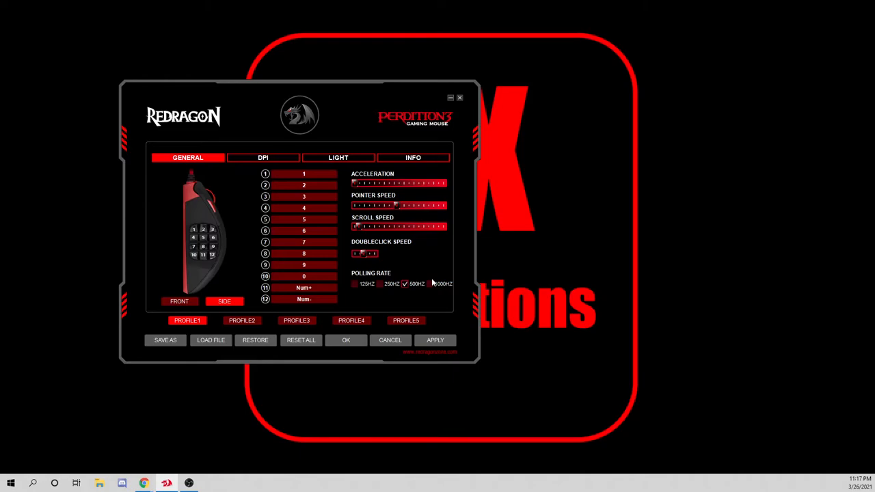
pyautogui.click(263, 157)
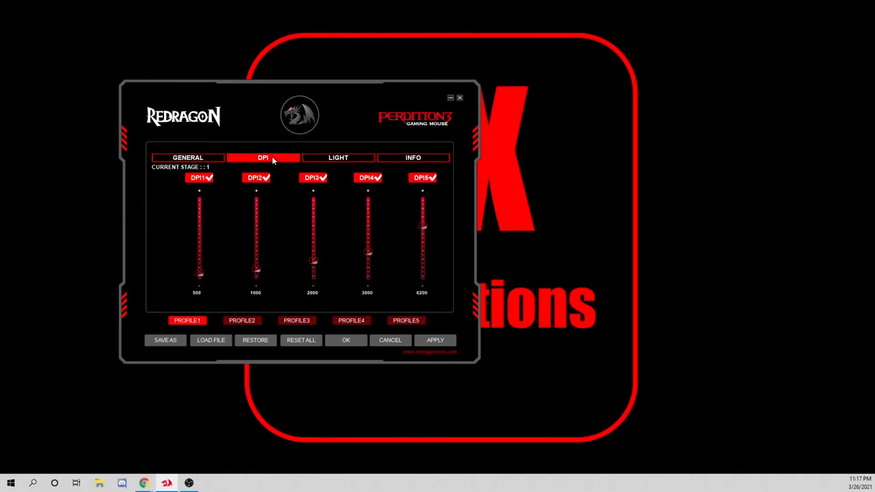
pyautogui.moveTo(266, 165)
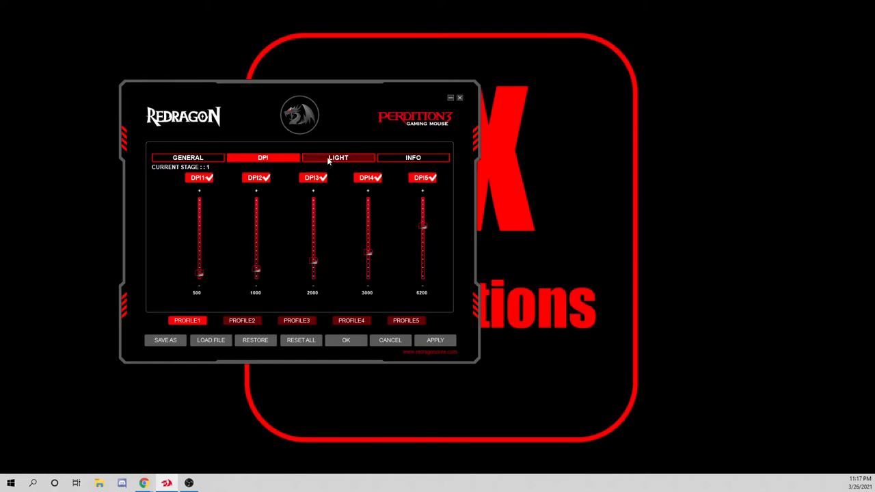
# - Set the Full Lighted custom light colour to green on the LIGHT page
pyautogui.click(338, 157)
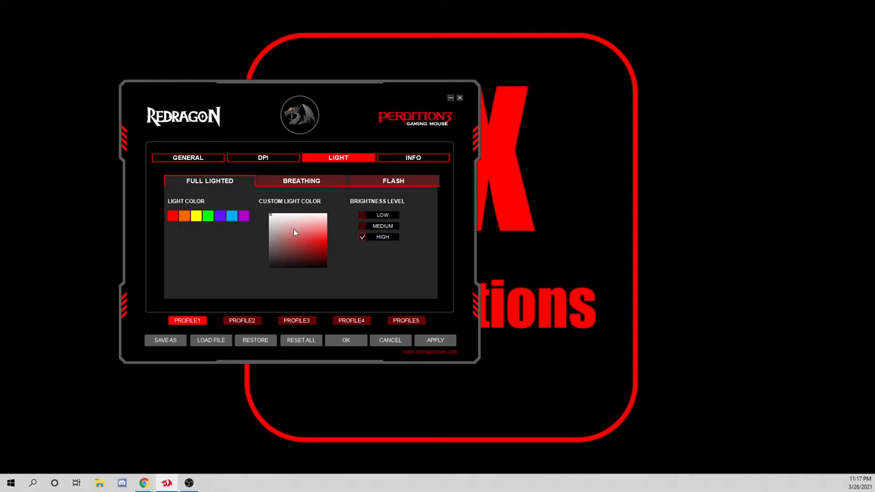
pyautogui.click(209, 216)
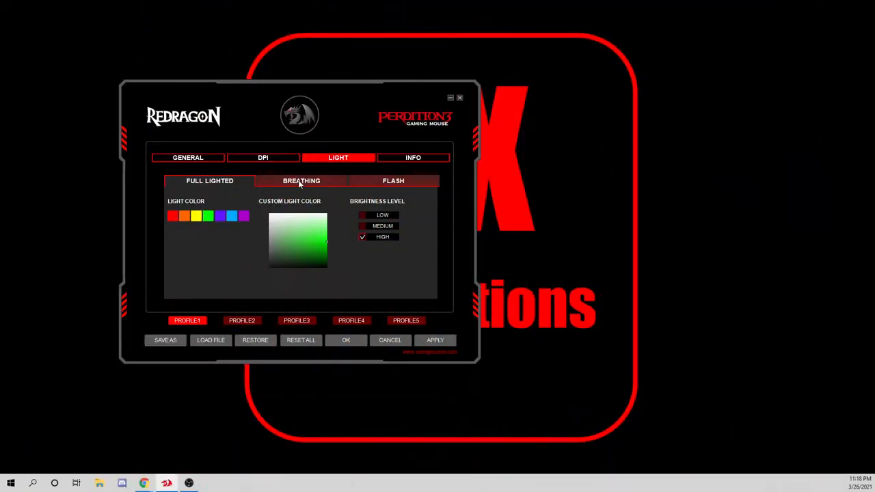
# - Switch the green lighting to breathing mode, then to flashing at medium speed
pyautogui.click(302, 180)
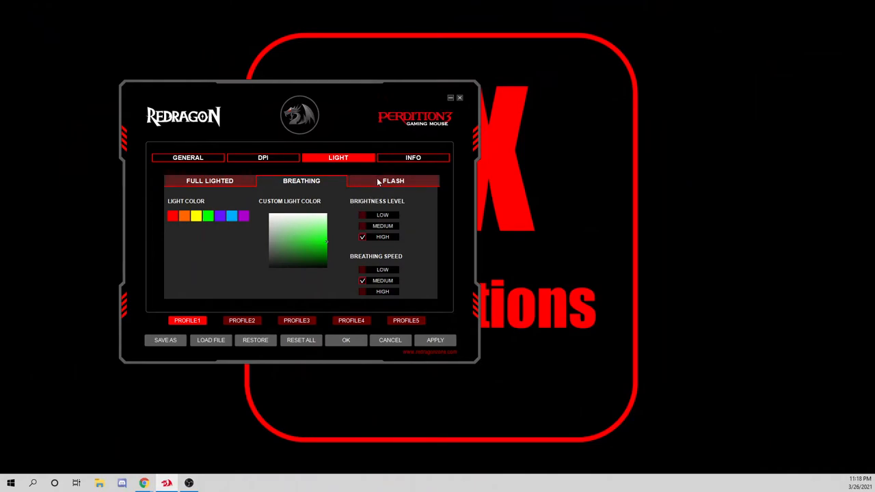
pyautogui.click(393, 180)
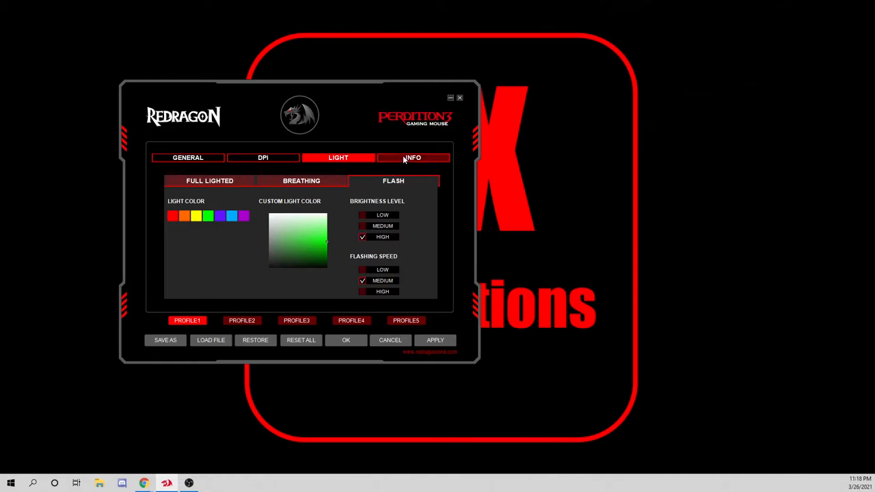
# - Show the INFO page with version V1.0.0, wired gaming mouse, model M901-2
pyautogui.click(413, 157)
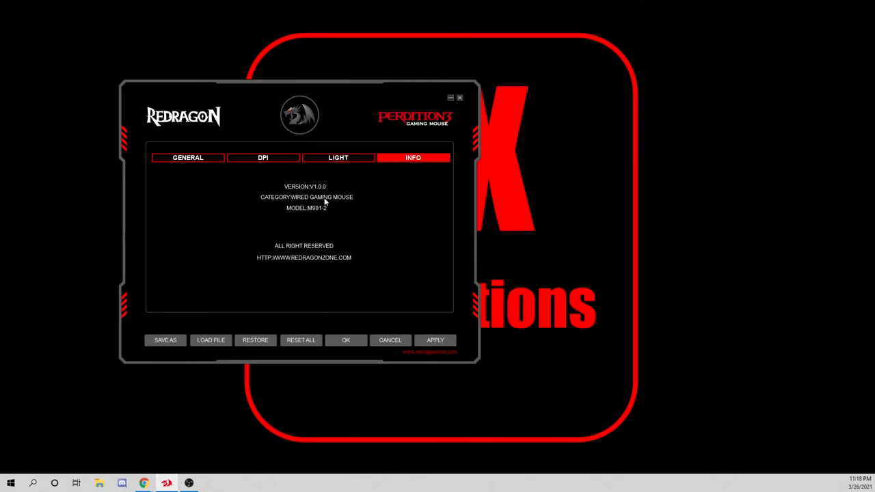
pyautogui.moveTo(274, 200)
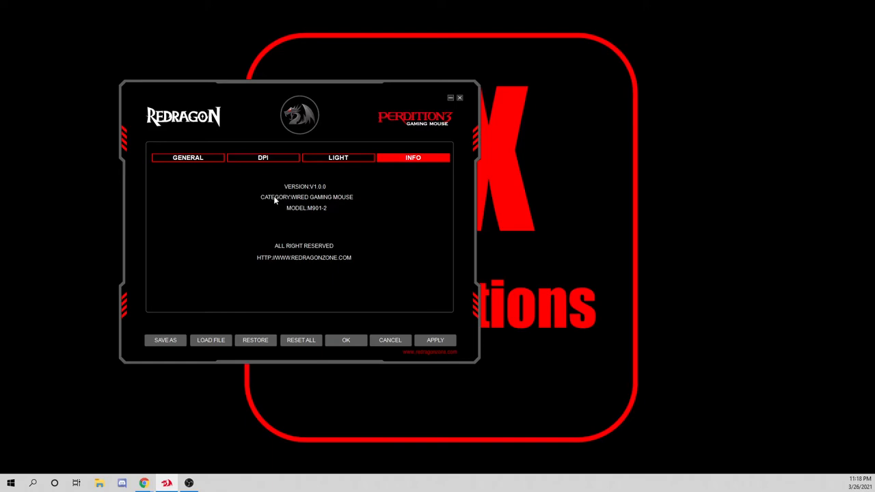
pyautogui.moveTo(288, 205)
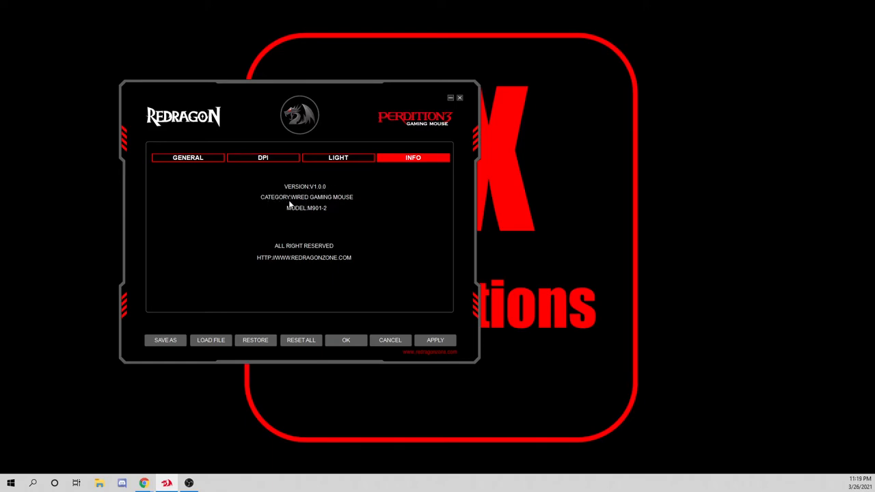
pyautogui.moveTo(317, 256)
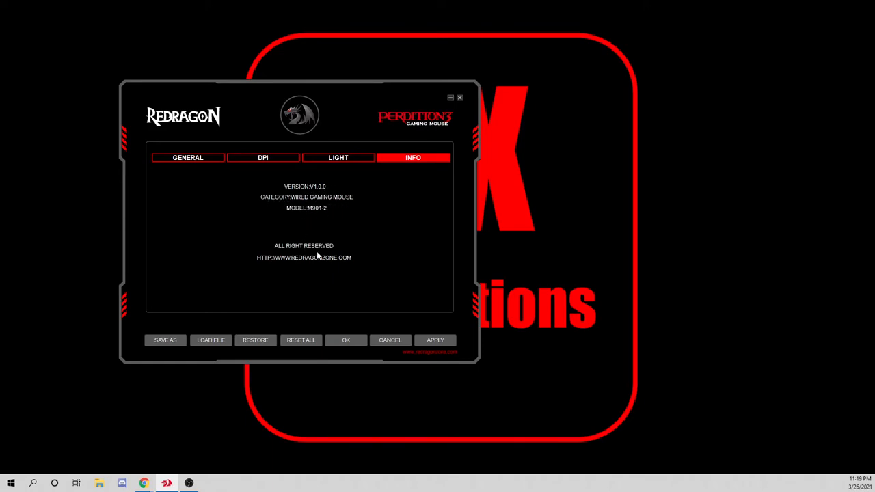
pyautogui.moveTo(269, 257)
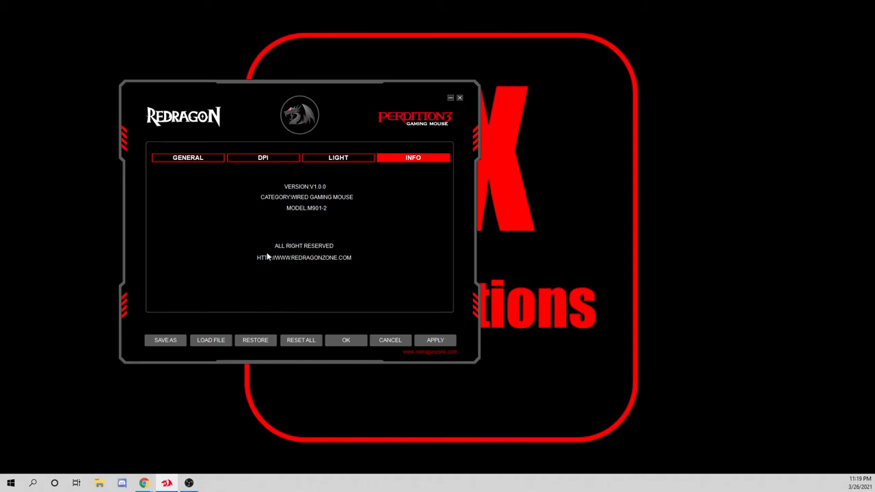
pyautogui.moveTo(298, 304)
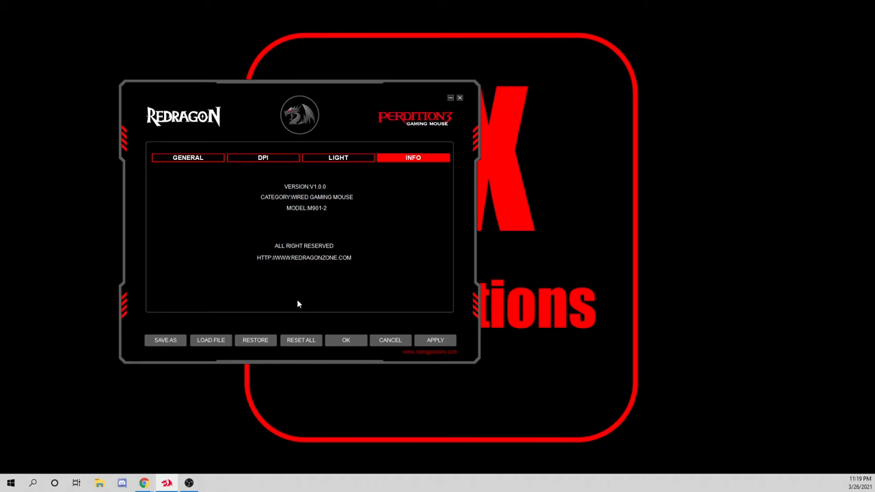
# - Return to the GENERAL page showing side buttons 1–0, Num+, Num- and 500 Hz polling
pyautogui.click(188, 157)
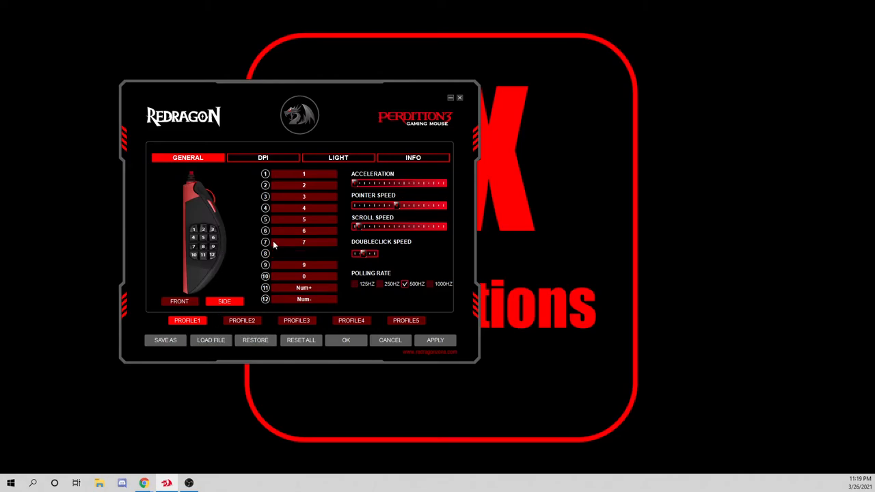
pyautogui.click(255, 340)
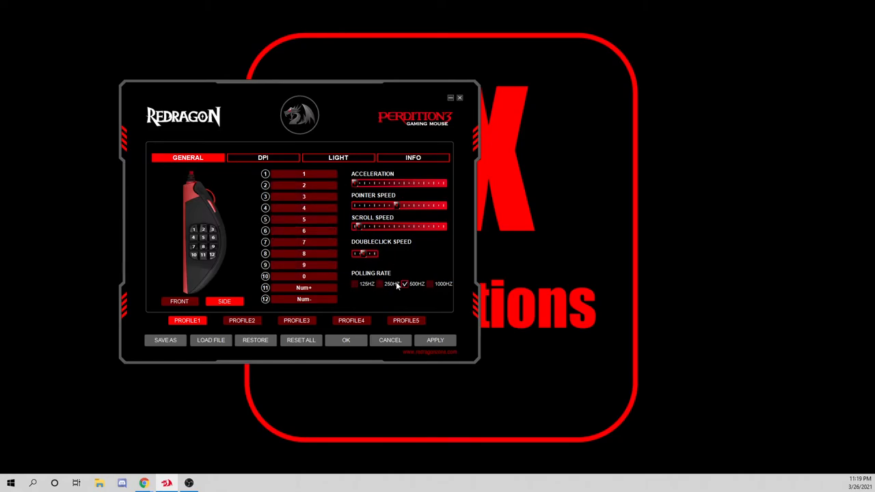
pyautogui.click(400, 284)
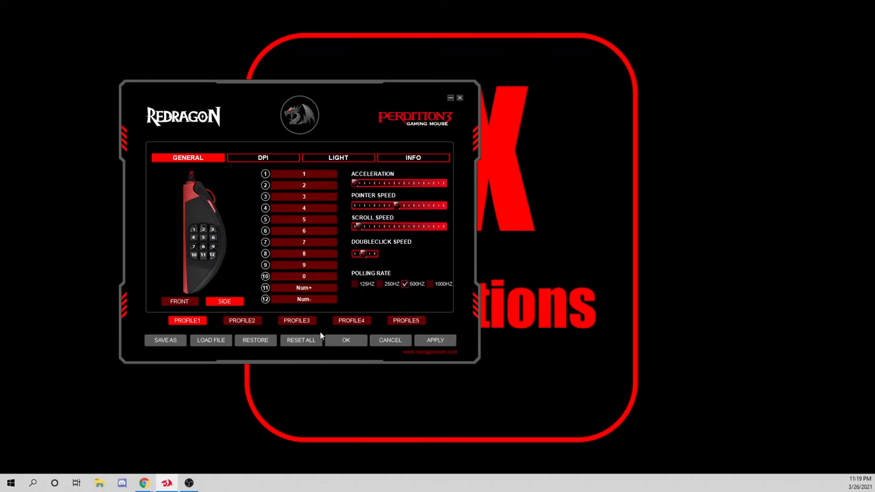
pyautogui.moveTo(315, 100)
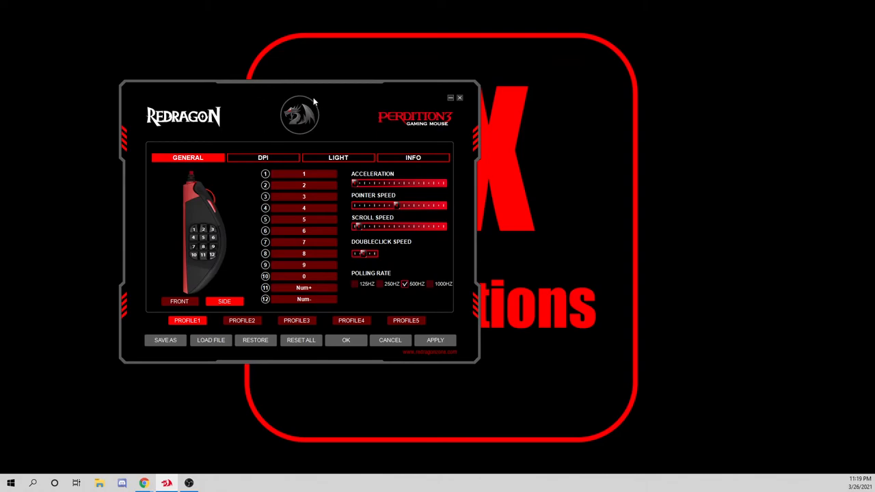
pyautogui.moveTo(447, 99)
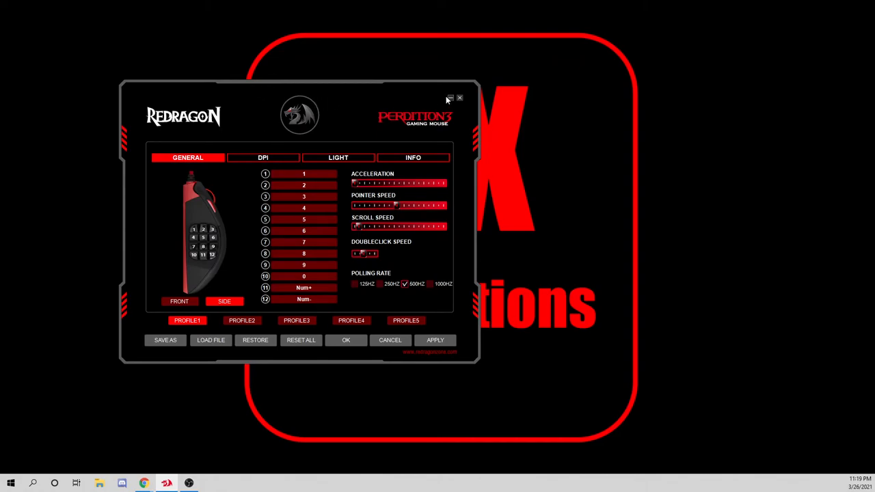
pyautogui.moveTo(334, 169)
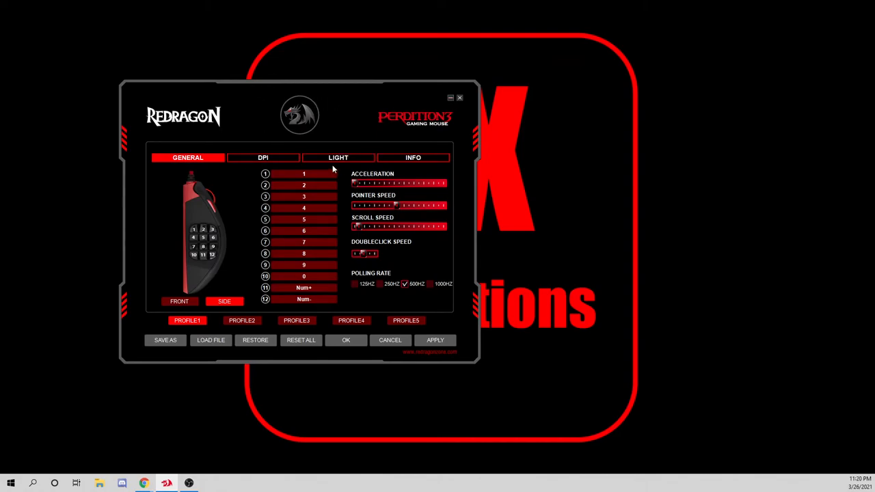